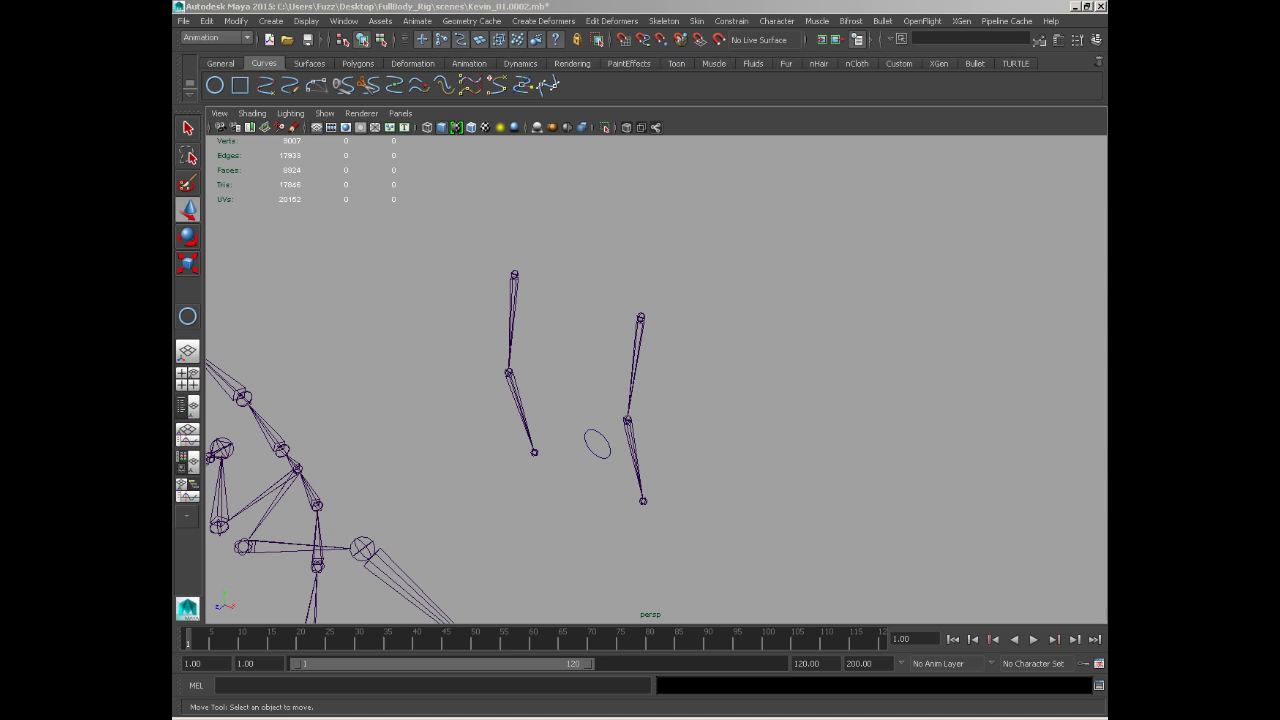
pyautogui.moveTo(683, 248)
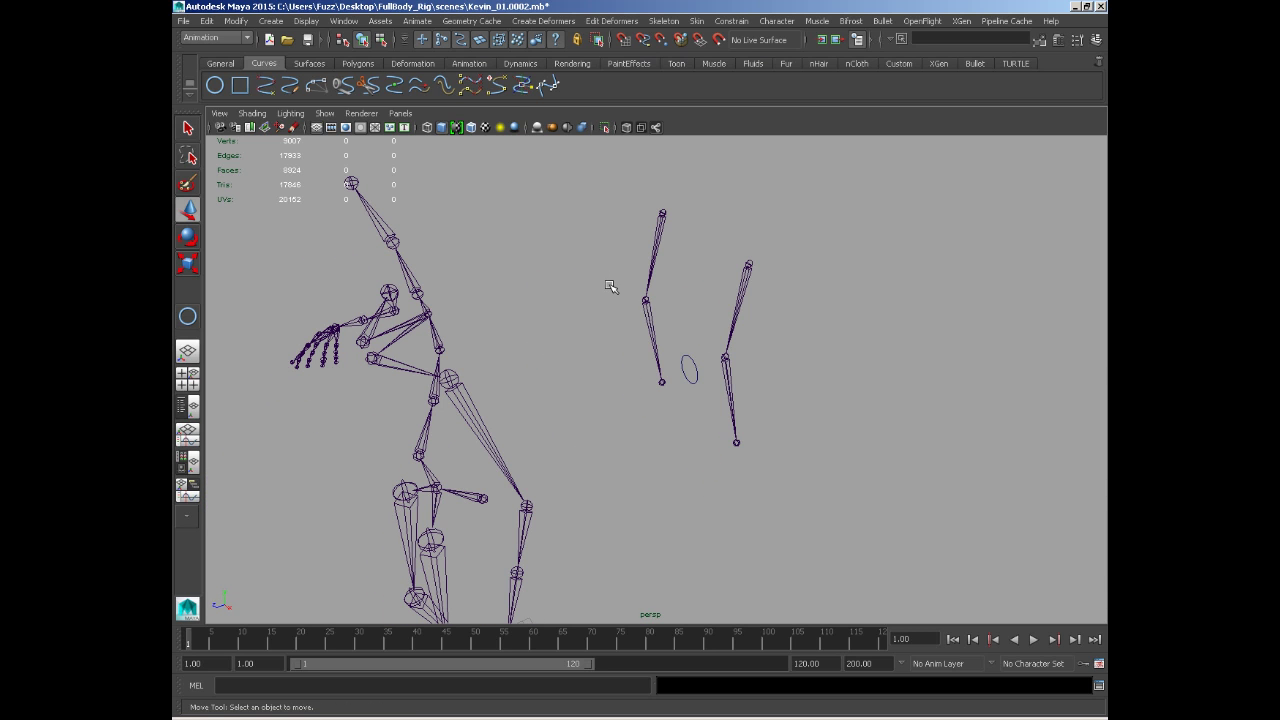
pyautogui.moveTo(593, 273)
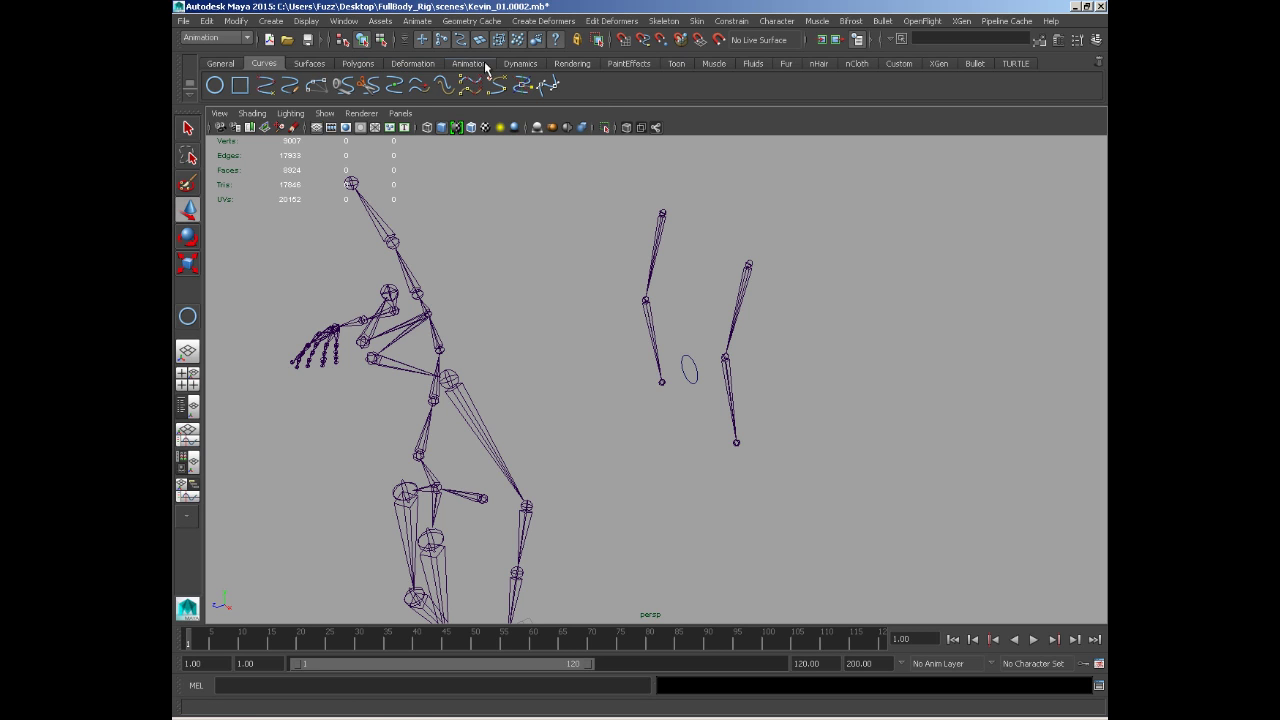
# Switch to the Animation shelf to reach the IK Handle tools
pyautogui.click(469, 63)
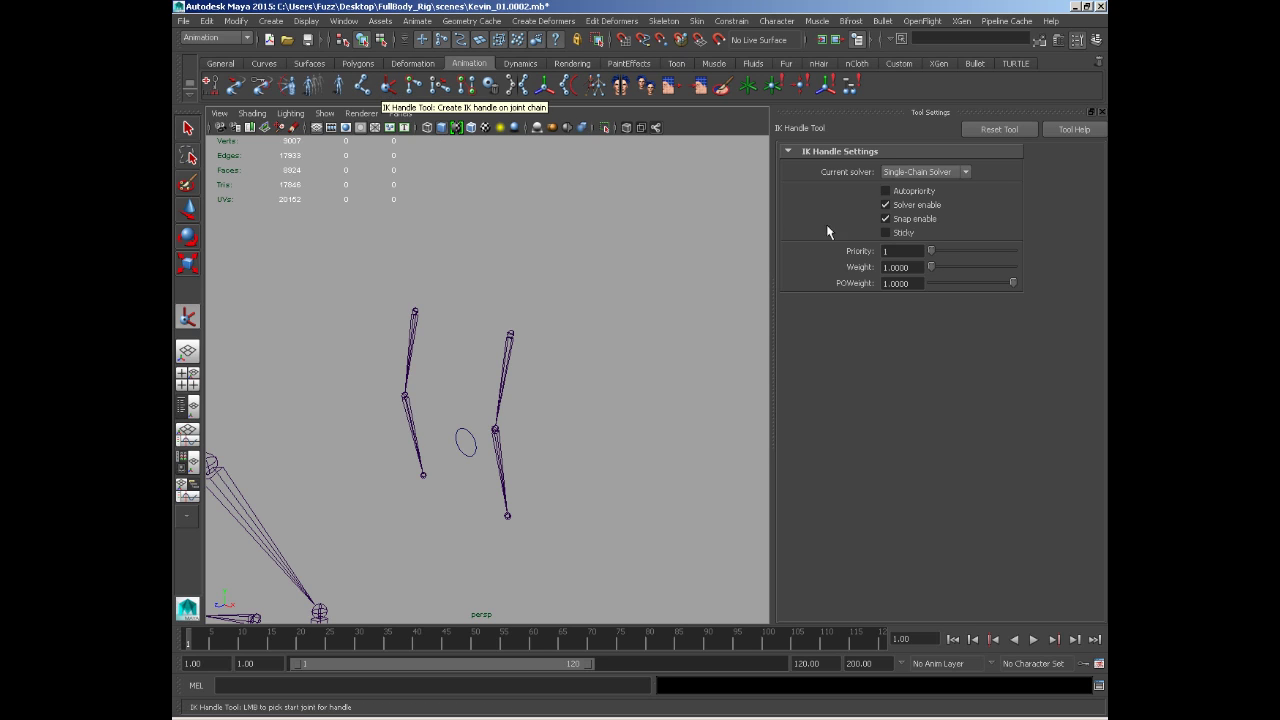
pyautogui.moveTo(481, 323)
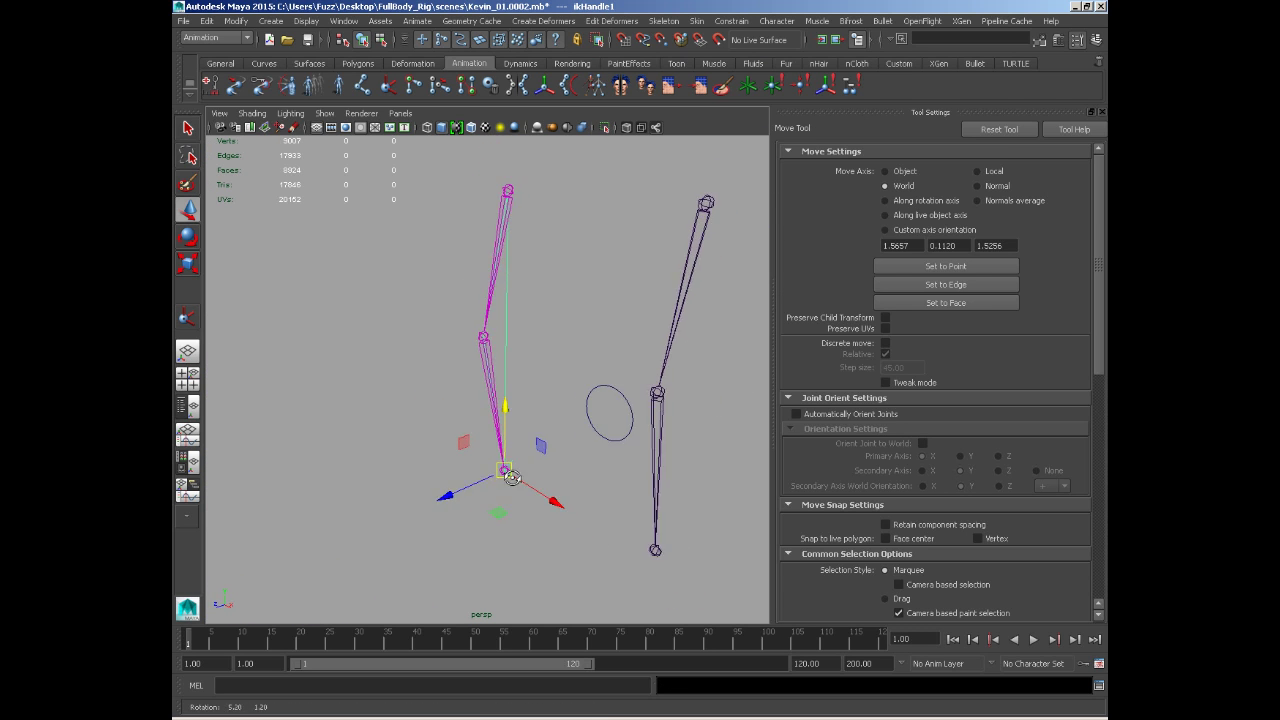
# Drag ikHandle1 around to bend the first leg at the knee in several directions
pyautogui.moveTo(510, 478); pyautogui.dragTo(560, 405)
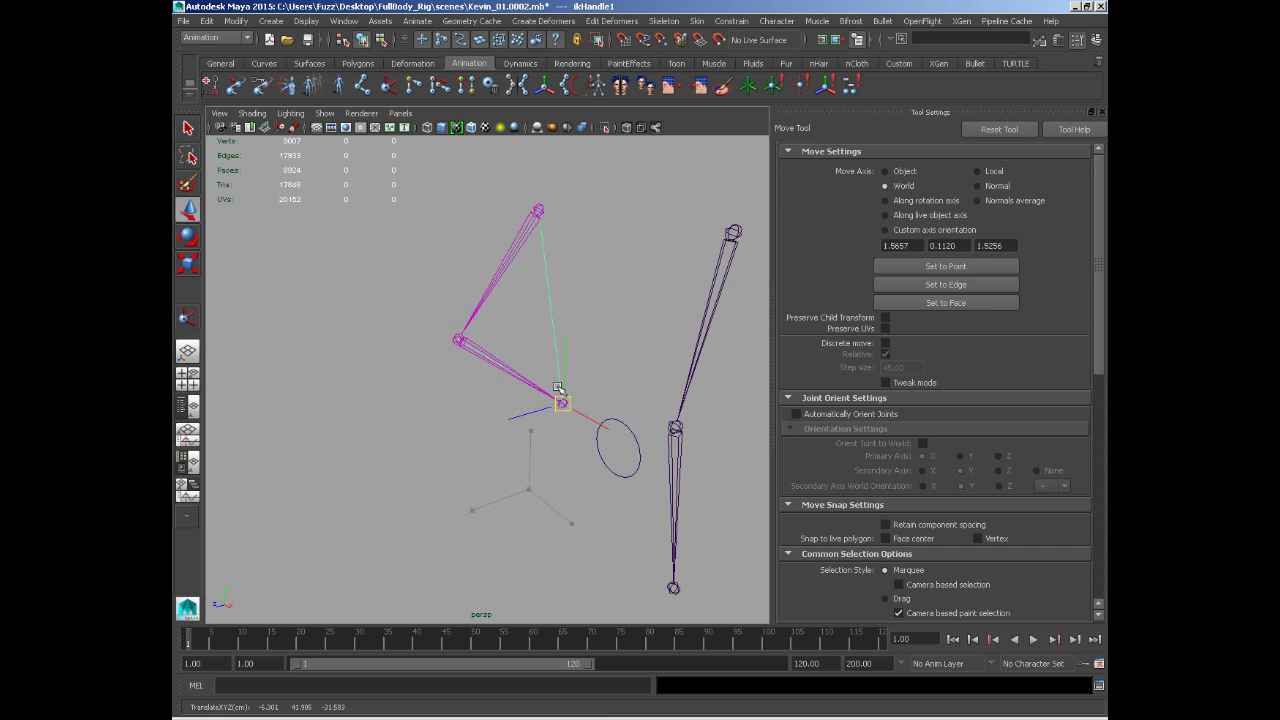
pyautogui.moveTo(560, 400); pyautogui.dragTo(527, 437)
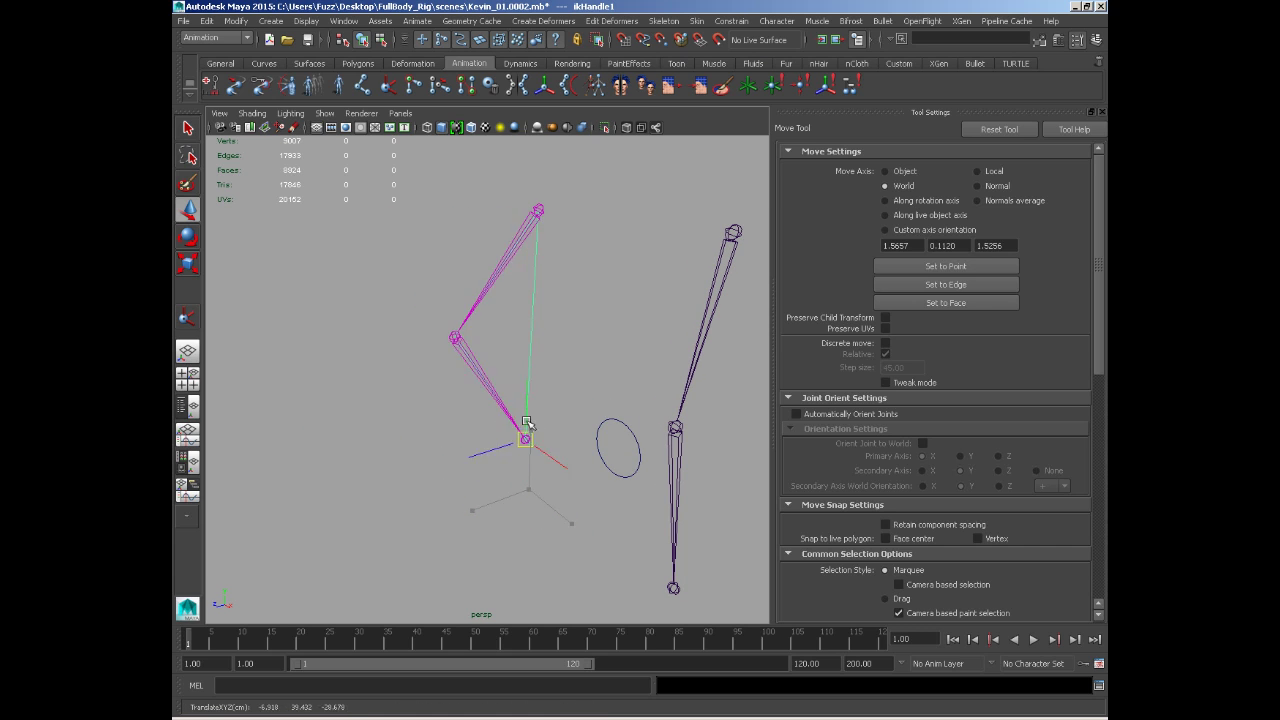
pyautogui.moveTo(527, 435); pyautogui.dragTo(527, 488)
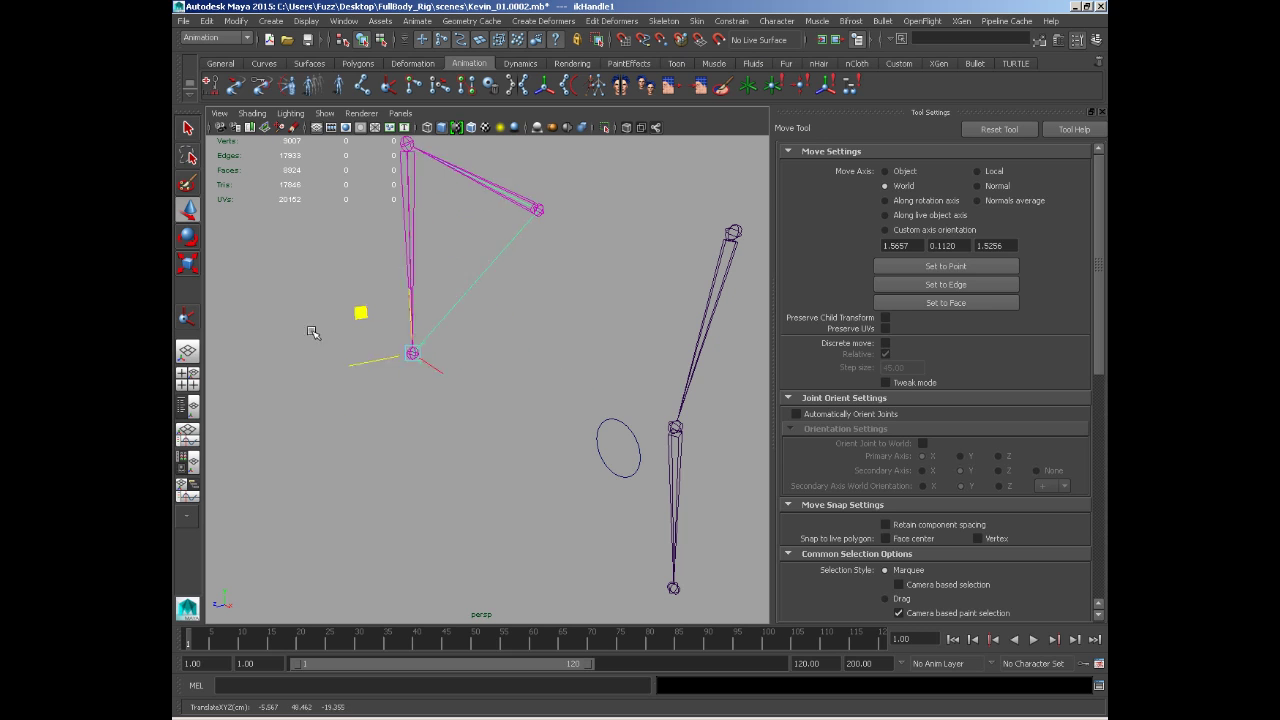
pyautogui.moveTo(412, 353); pyautogui.dragTo(565, 370)
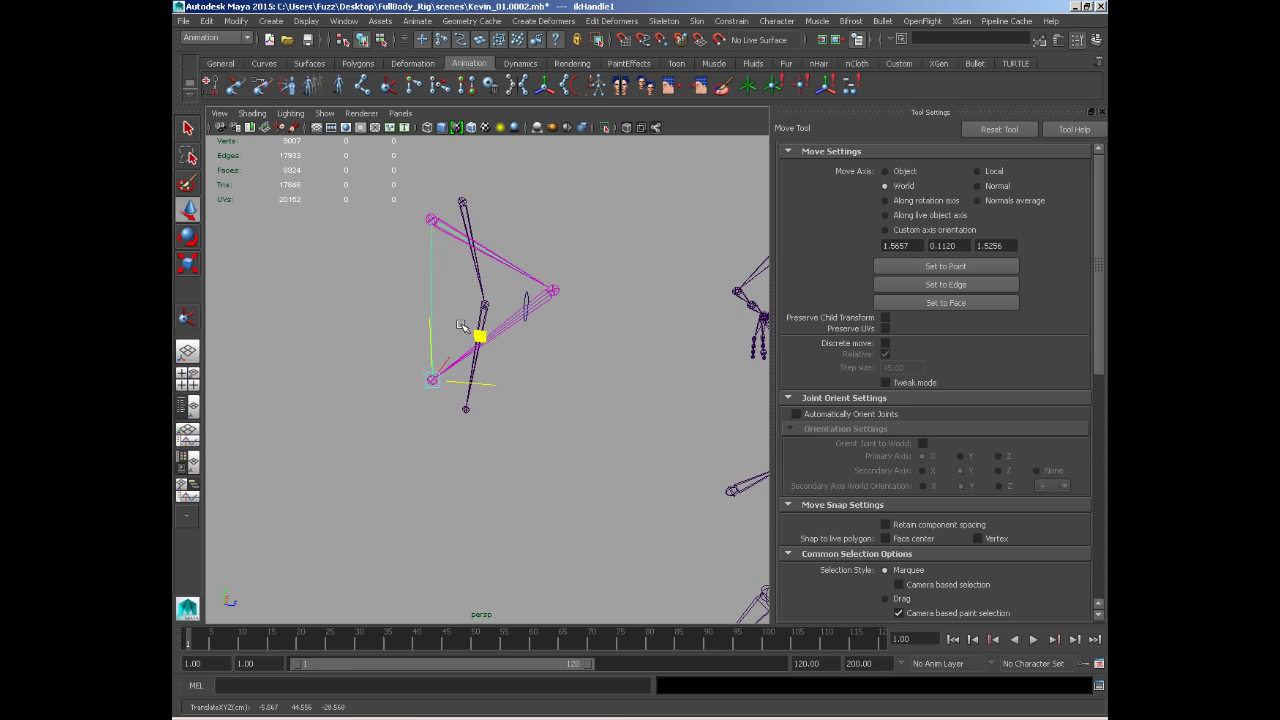
pyautogui.moveTo(478, 337); pyautogui.dragTo(483, 378)
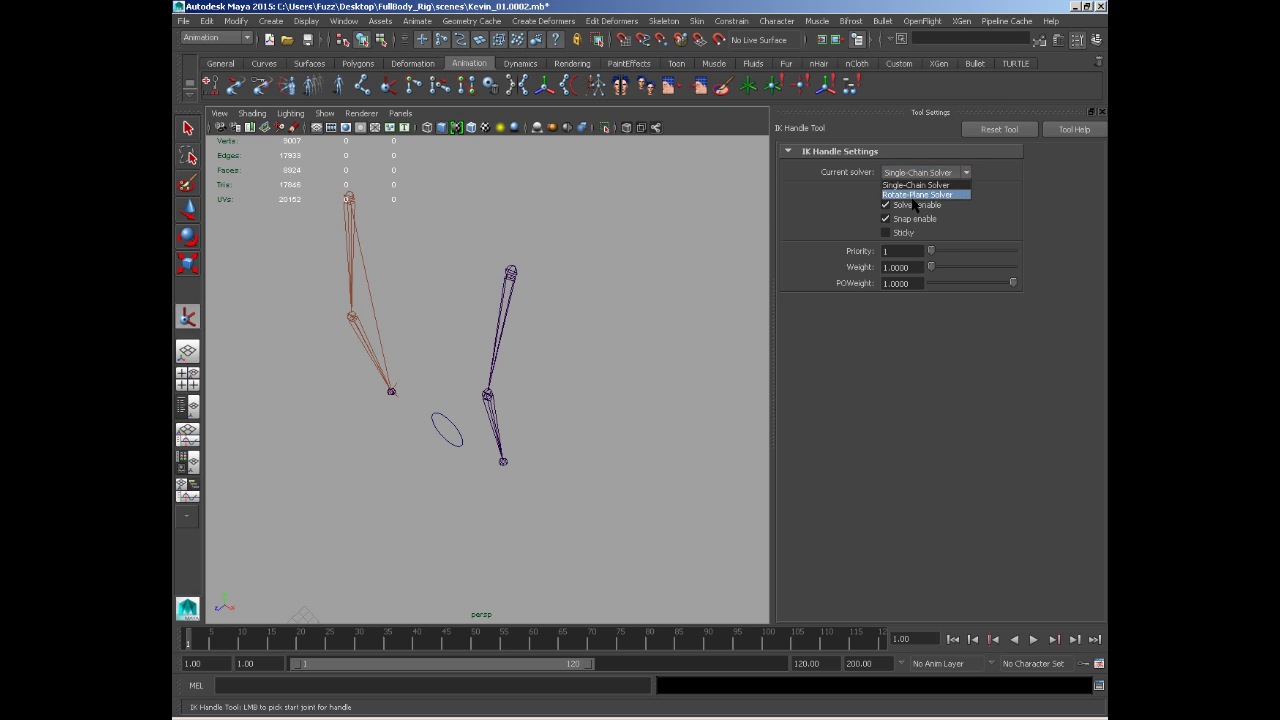
# Choose Rotate-Plane Solver as the IK Handle tool's current solver
pyautogui.click(922, 194)
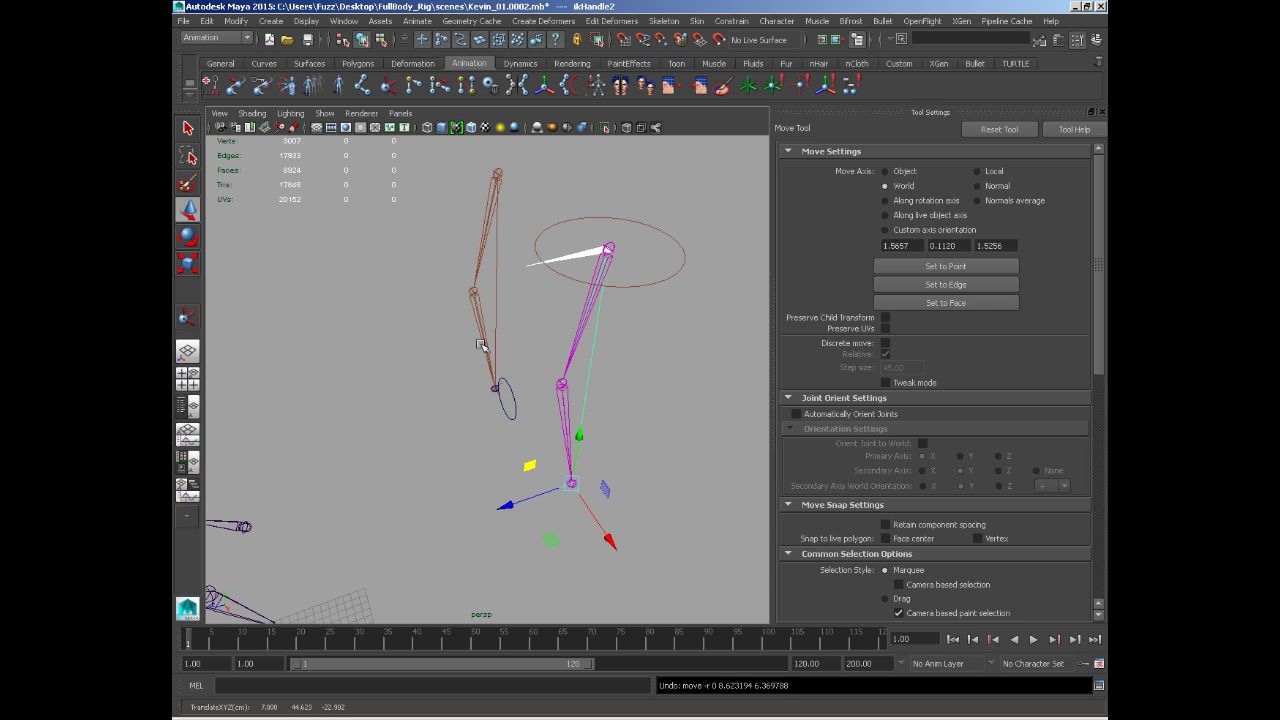
pyautogui.moveTo(611, 305)
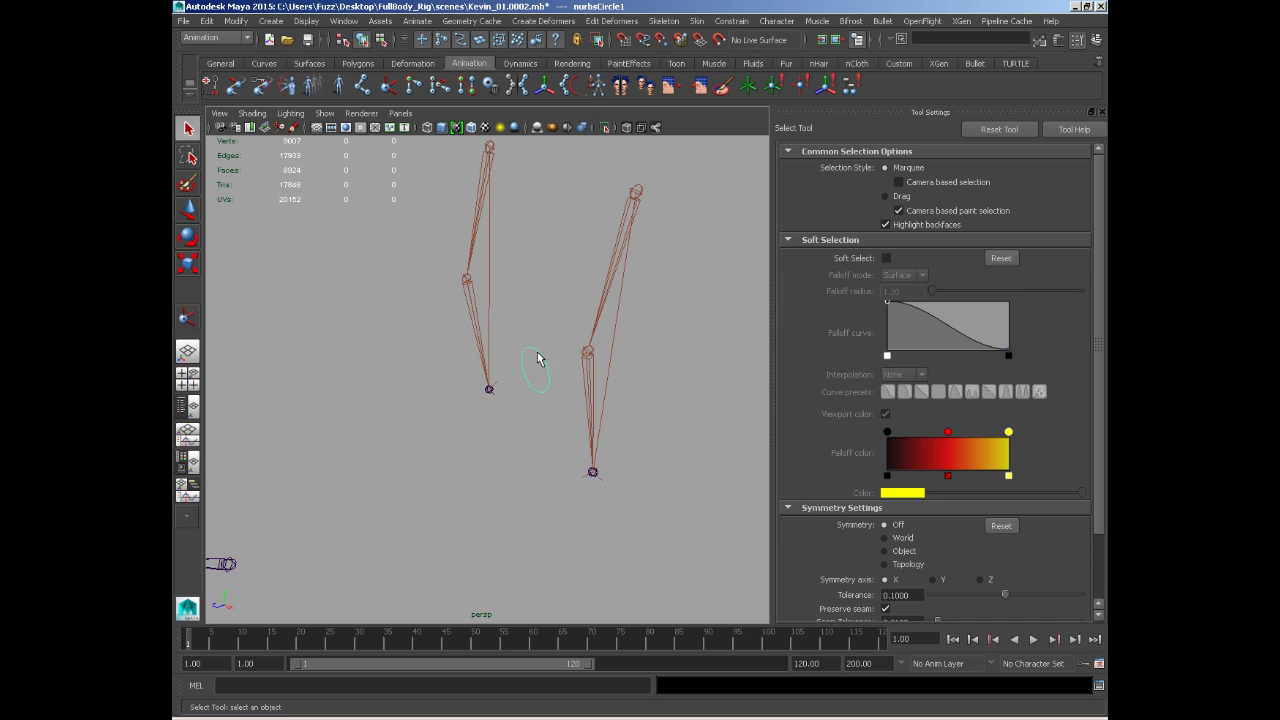
pyautogui.moveTo(603, 485)
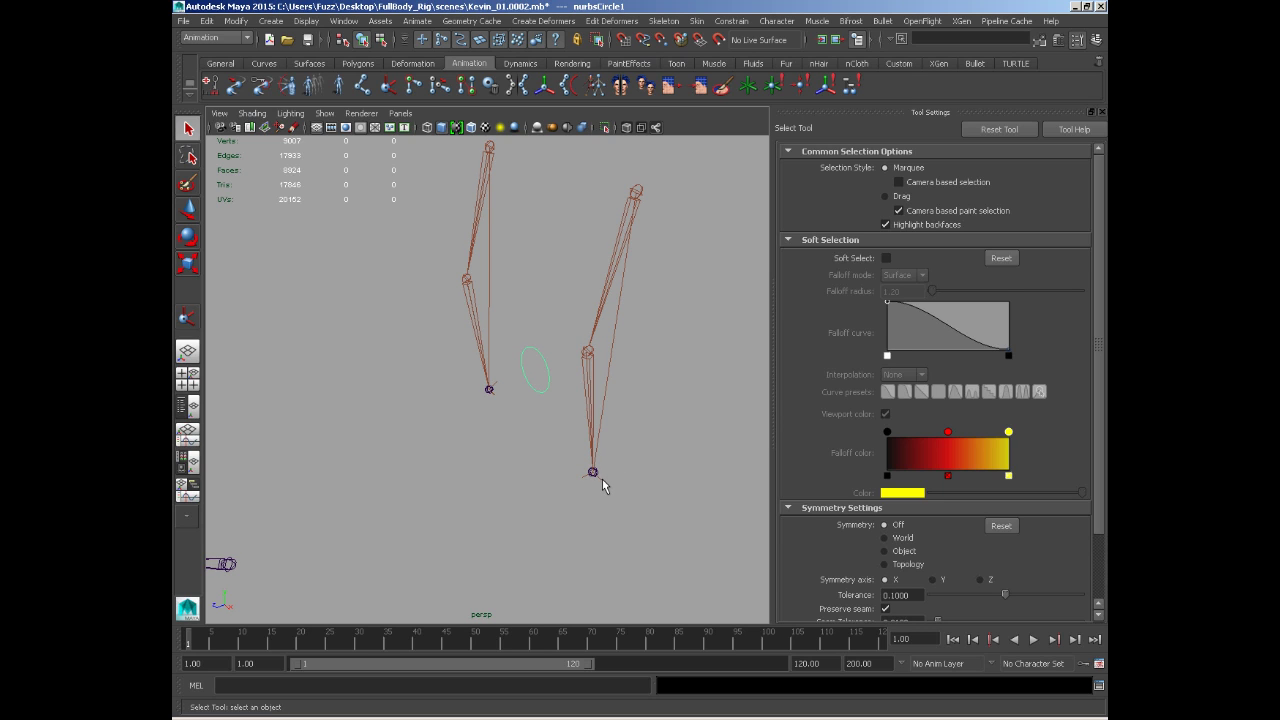
# Add ikHandle2 to the circle selection and apply a Pole Vector constraint
pyautogui.click(593, 472)
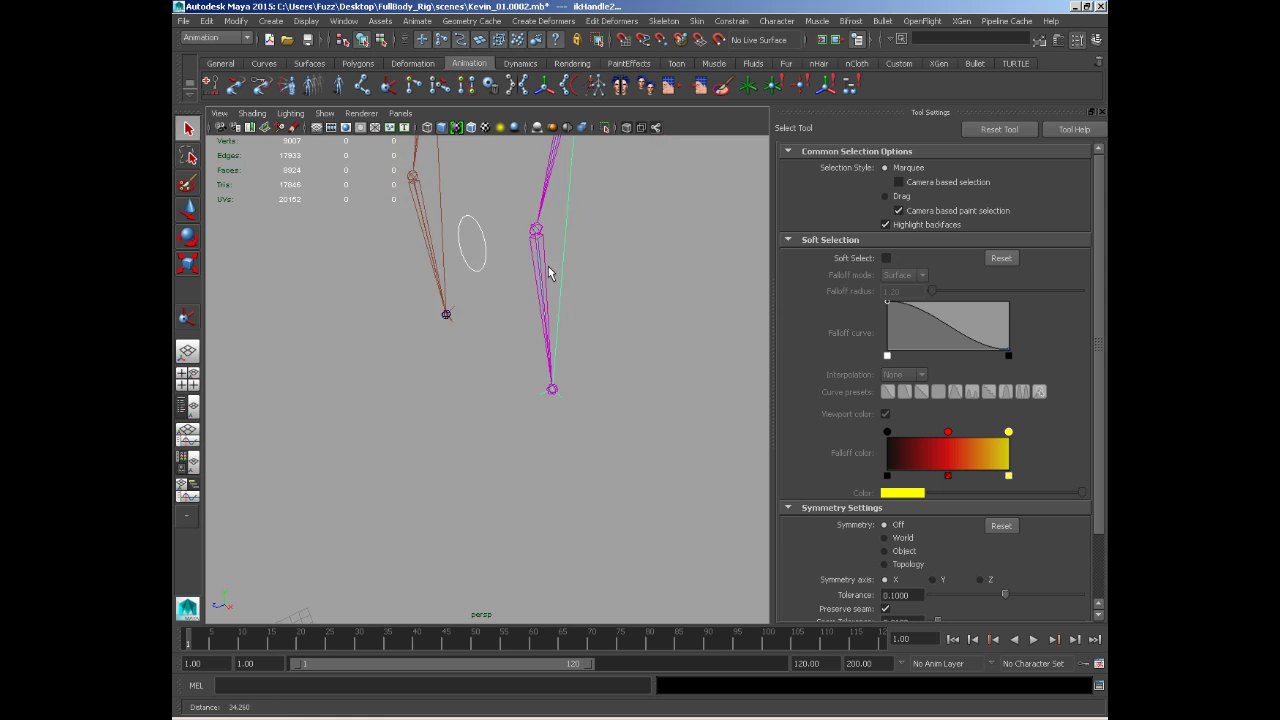
pyautogui.click(731, 20)
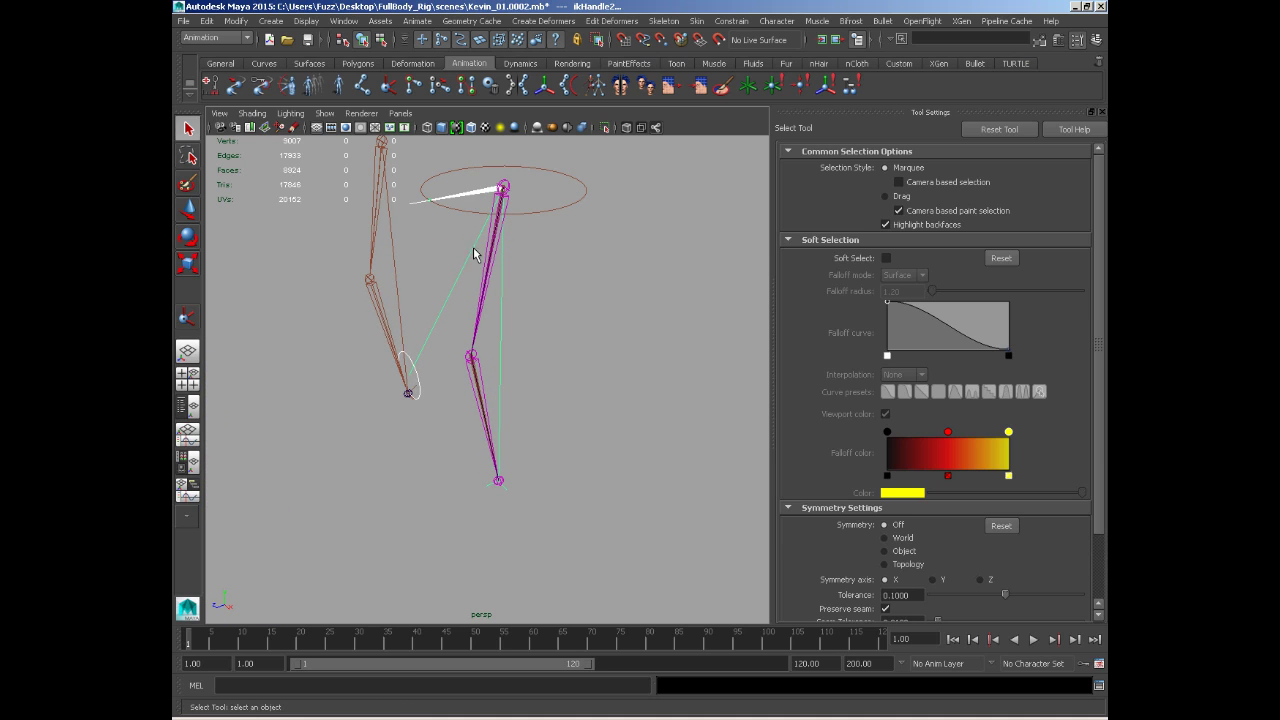
pyautogui.moveTo(518, 186)
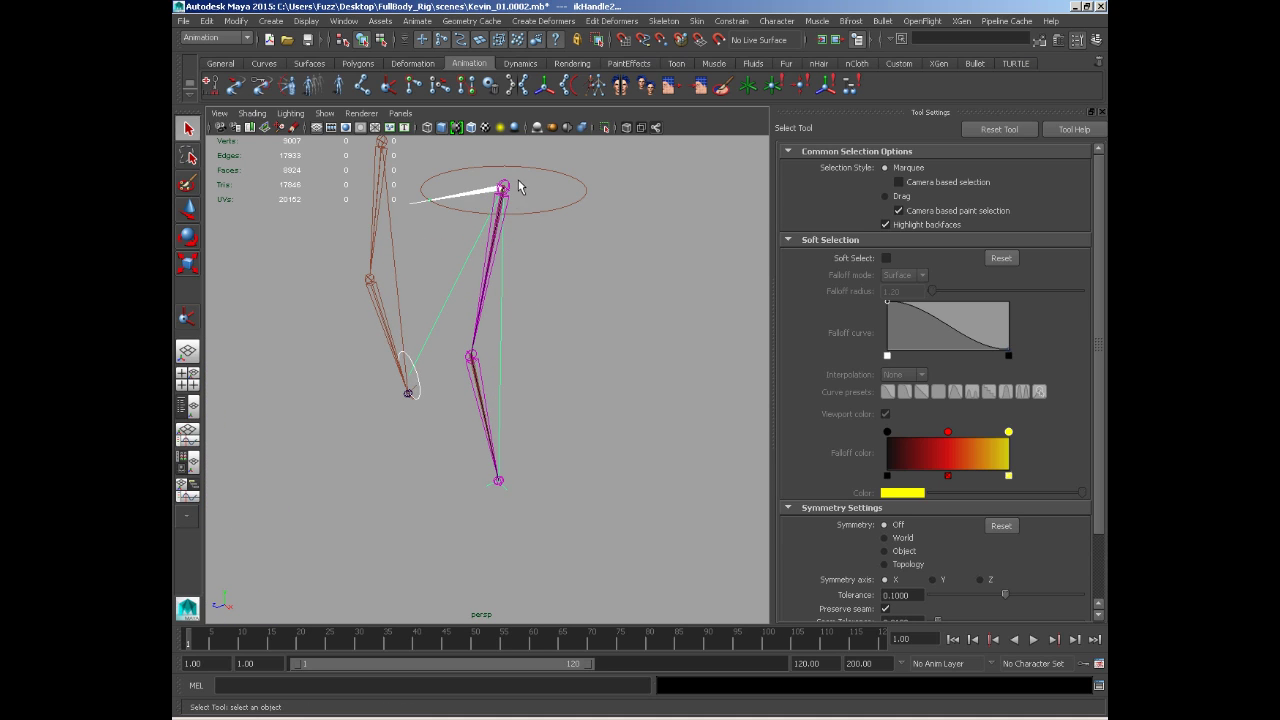